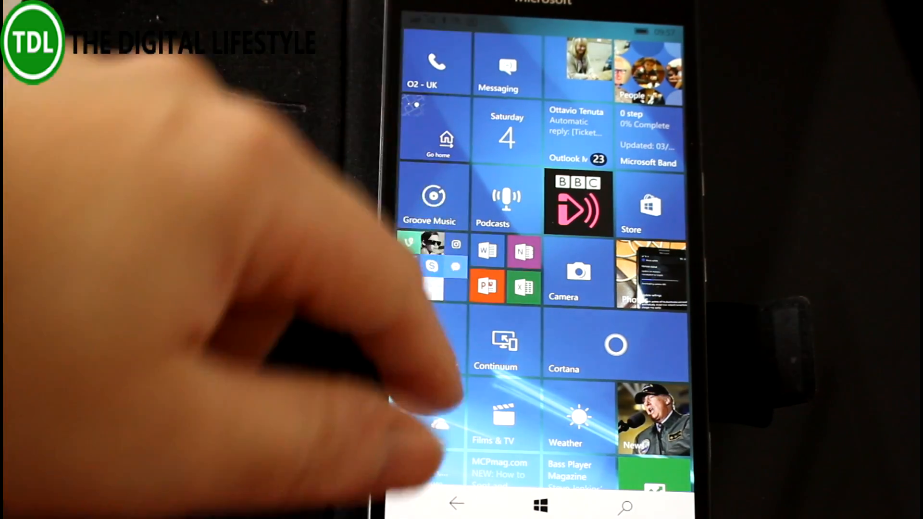
# Scroll the Start screen down to its lowest tiles, Hive Home and hueDynamic, ending at All apps
pyautogui.scroll(3)
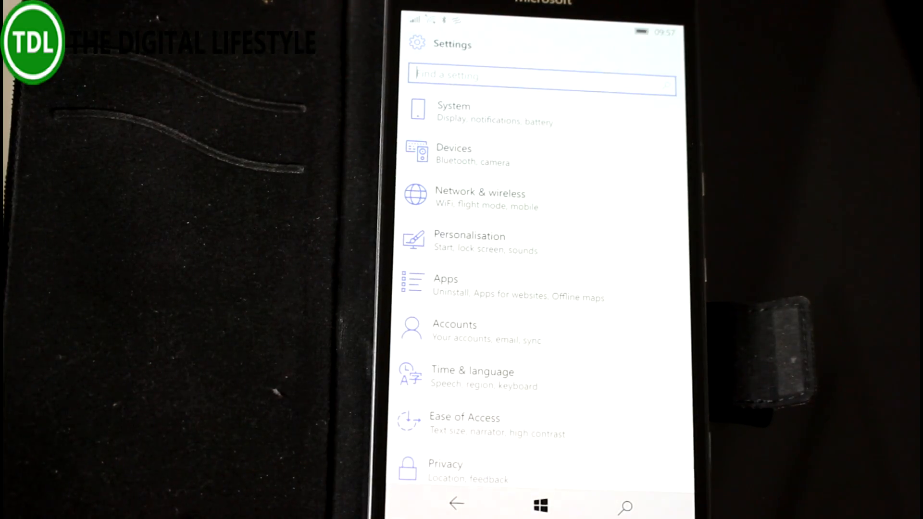
pyautogui.click(539, 503)
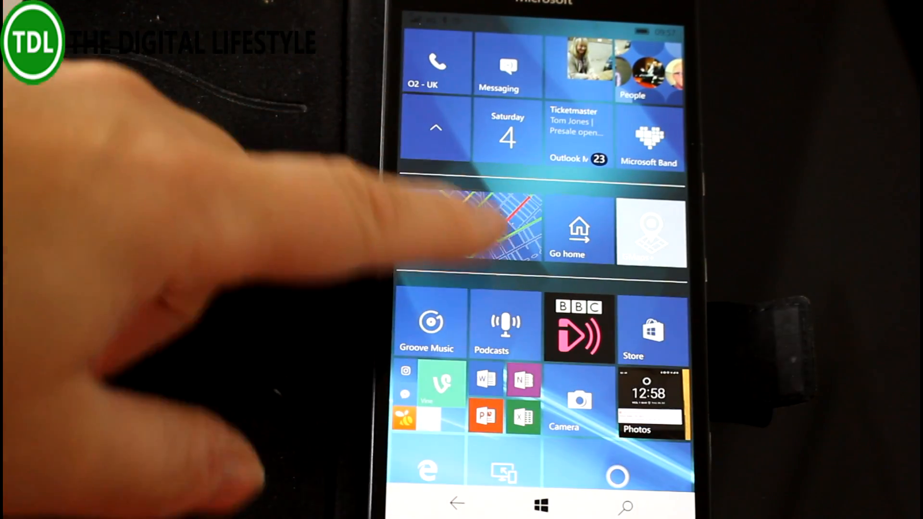
pyautogui.scroll(-3)
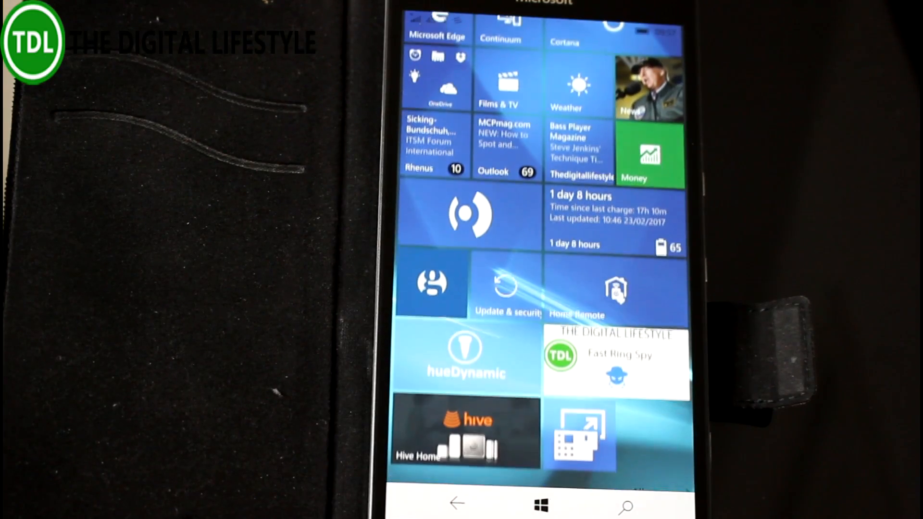
pyautogui.scroll(3)
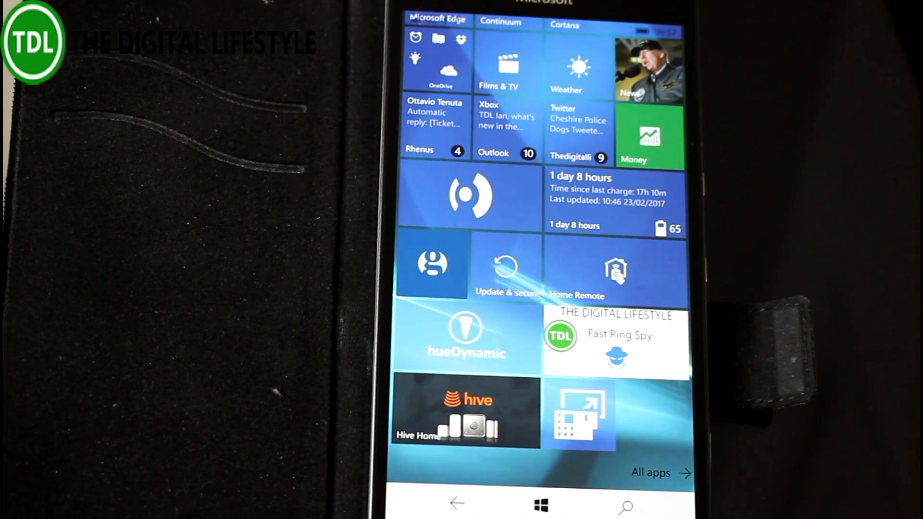